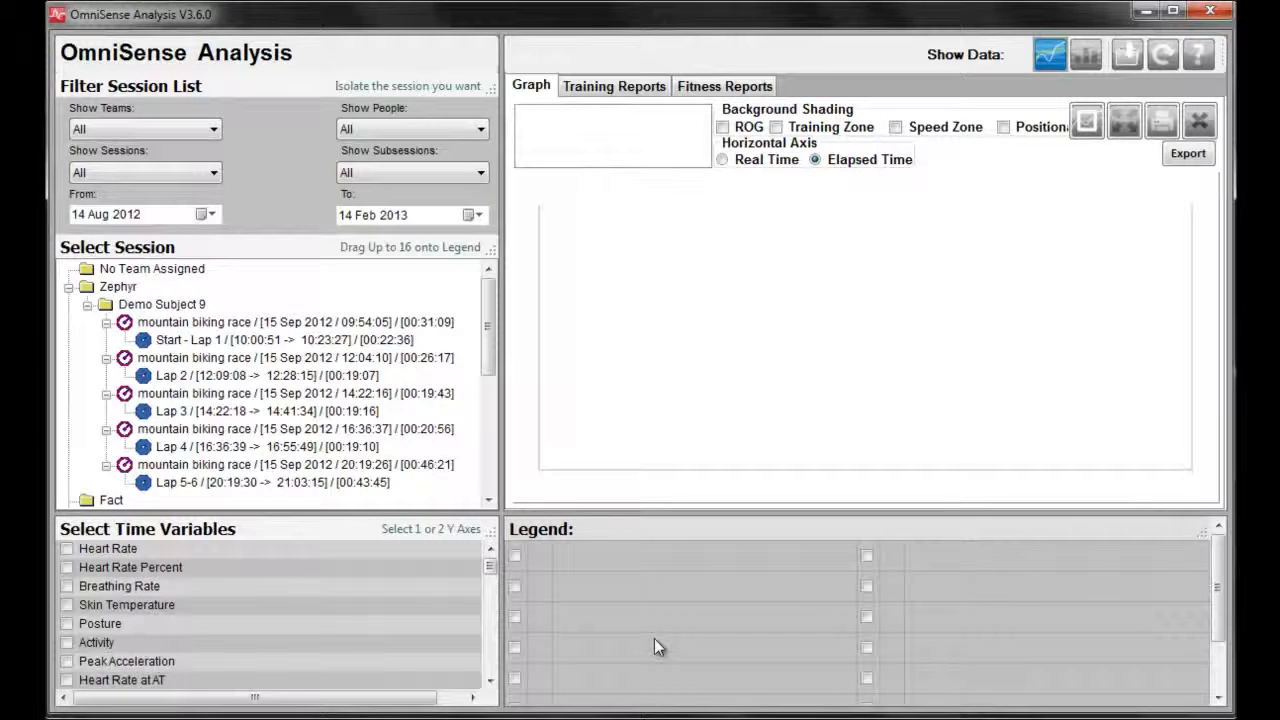
pyautogui.moveTo(930, 256)
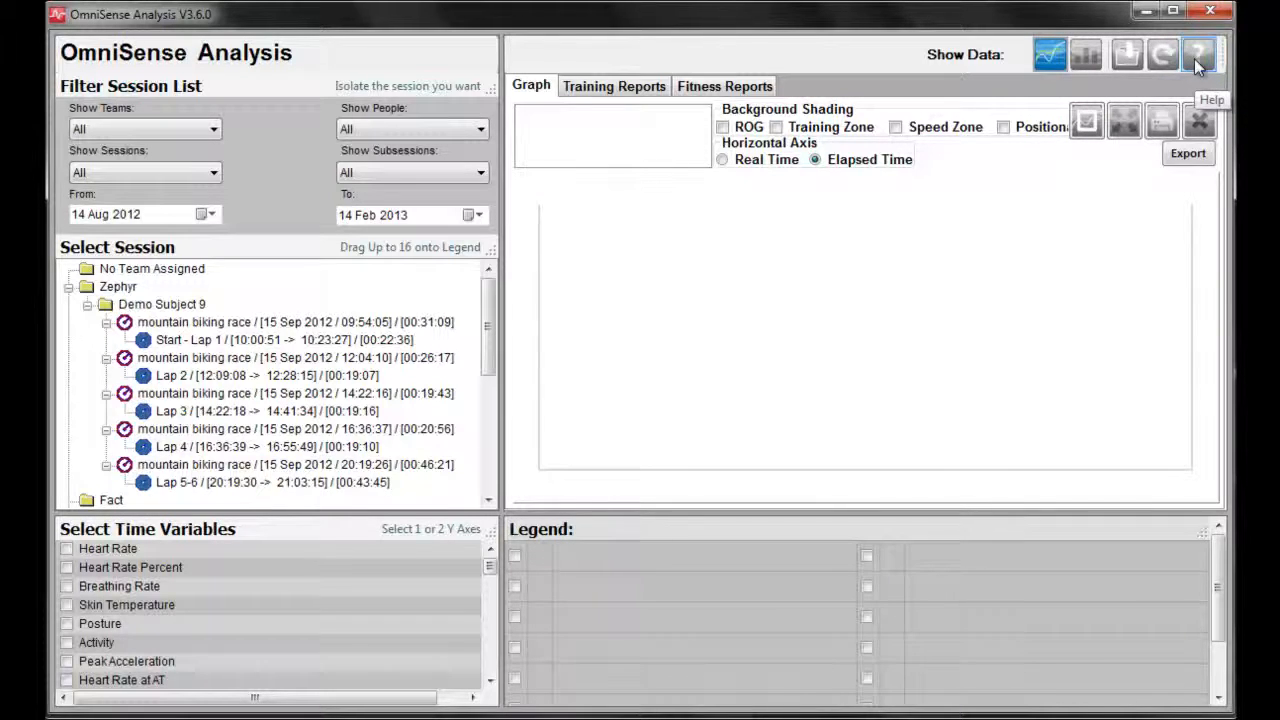
pyautogui.moveTo(660, 636)
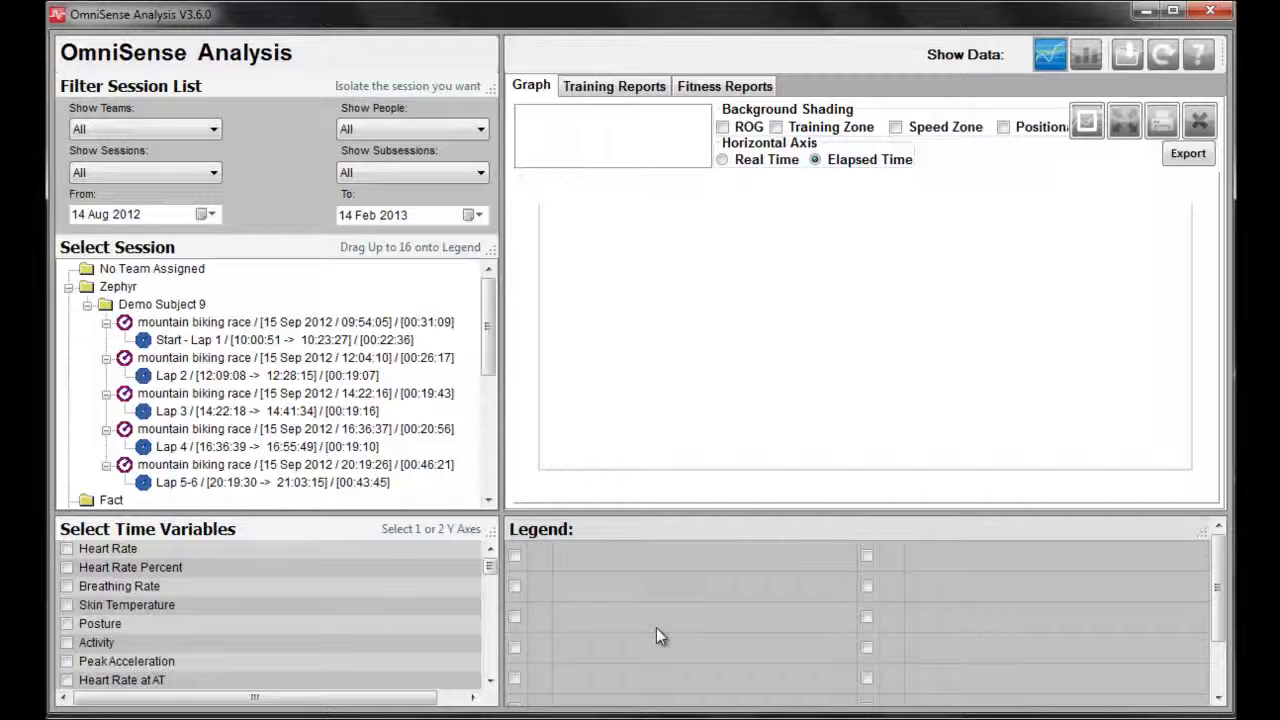
pyautogui.moveTo(596, 608)
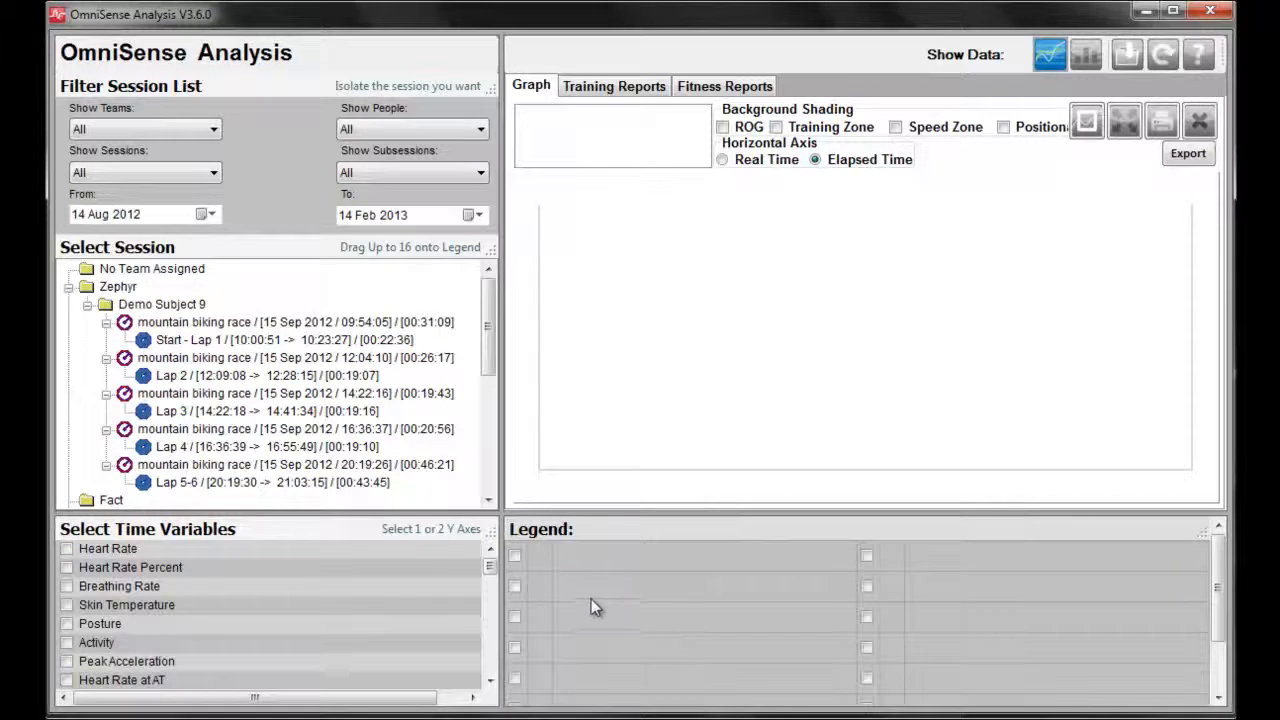
pyautogui.moveTo(350, 280)
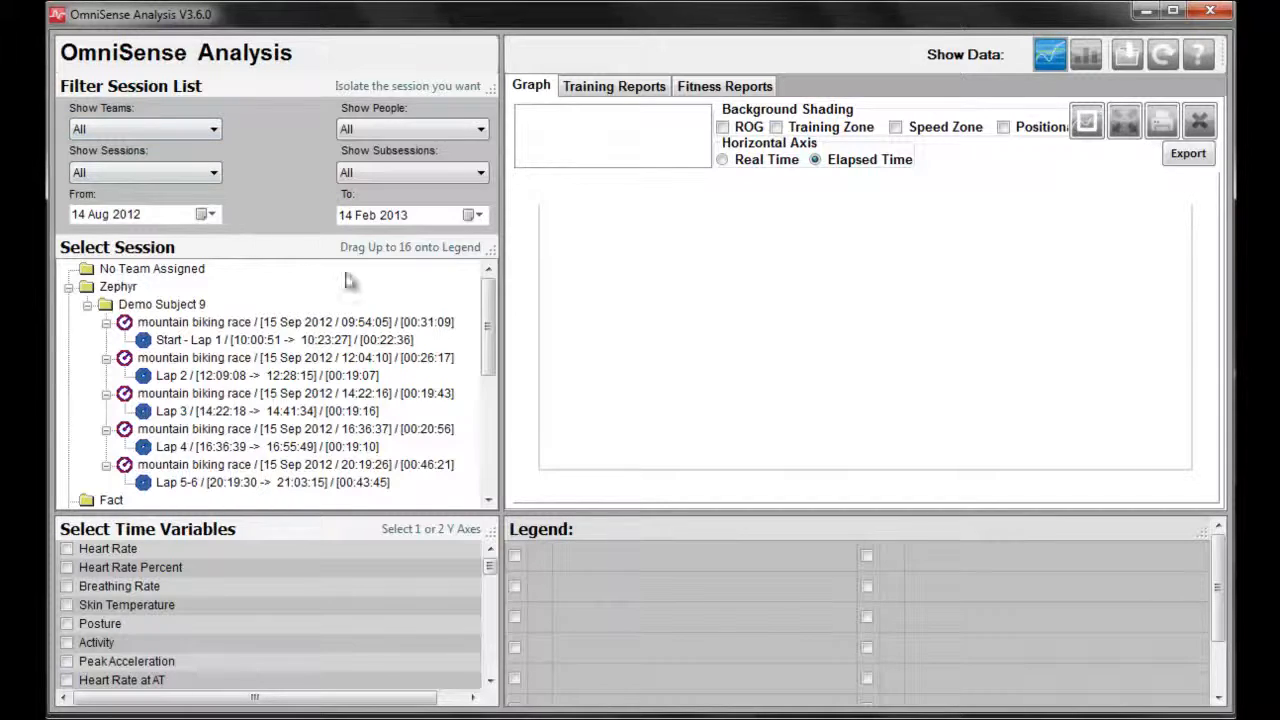
pyautogui.moveTo(352, 288)
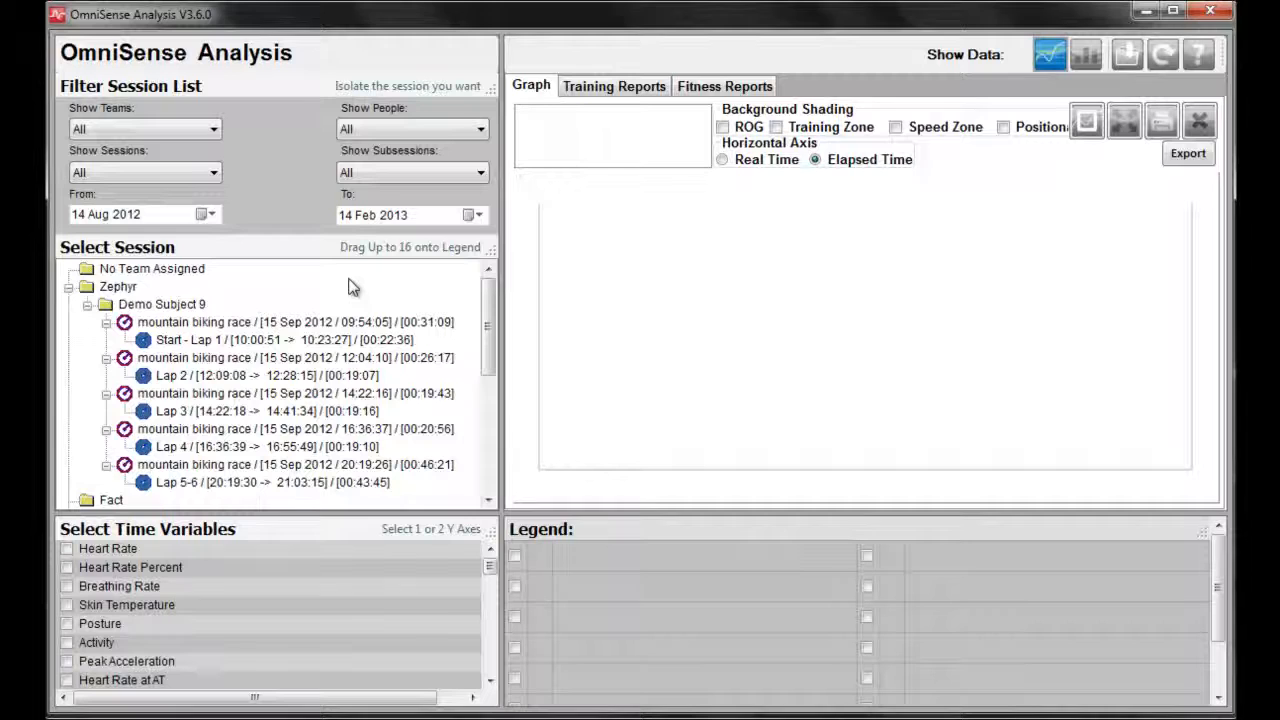
pyautogui.moveTo(450, 256)
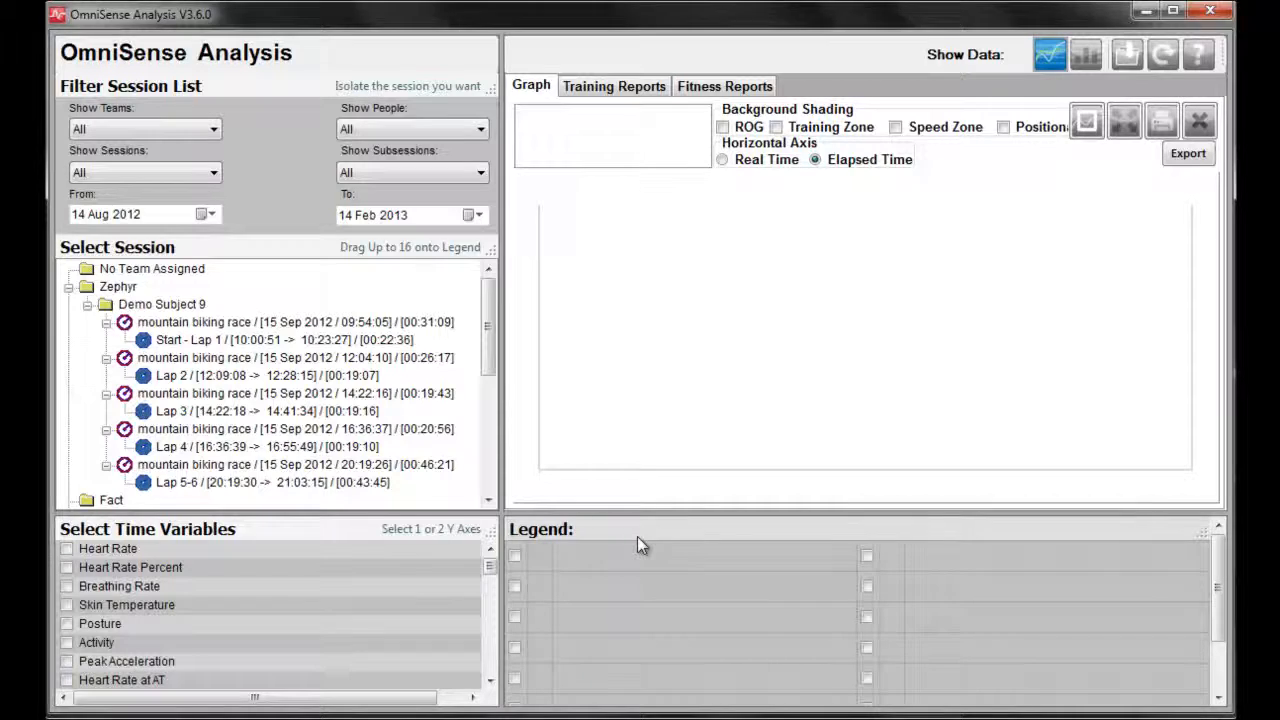
pyautogui.moveTo(364, 432)
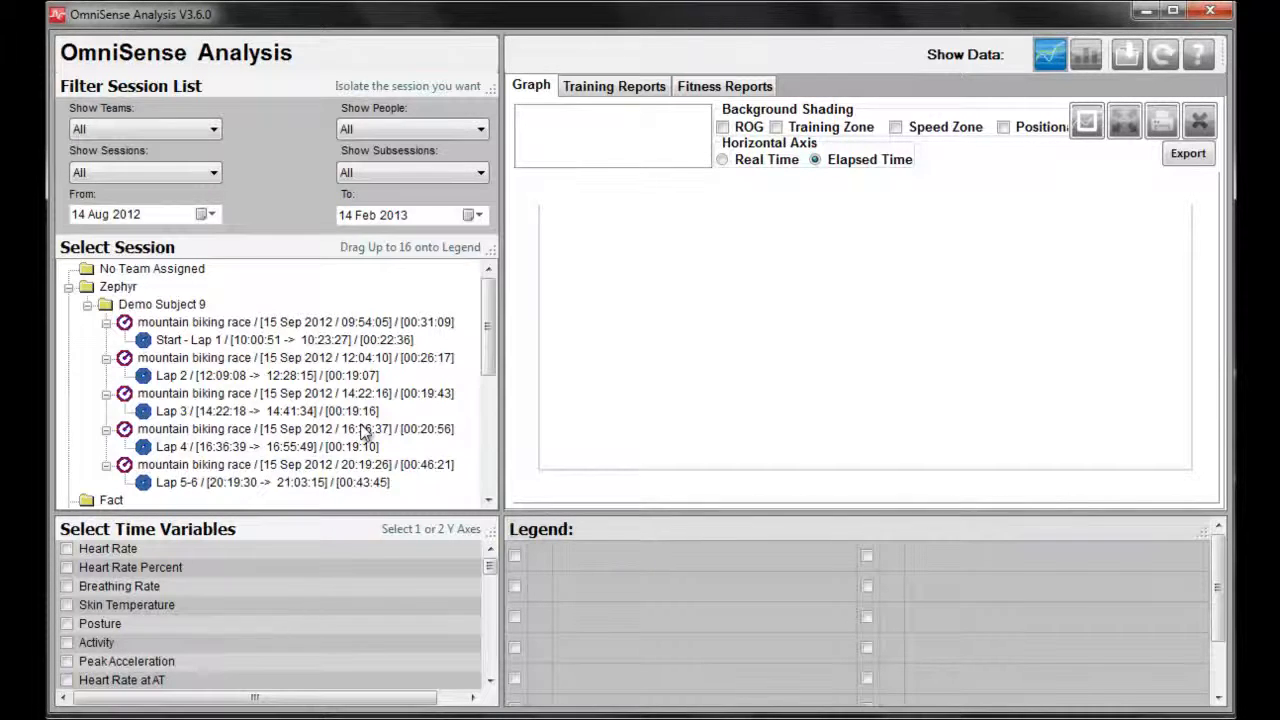
pyautogui.moveTo(418, 398)
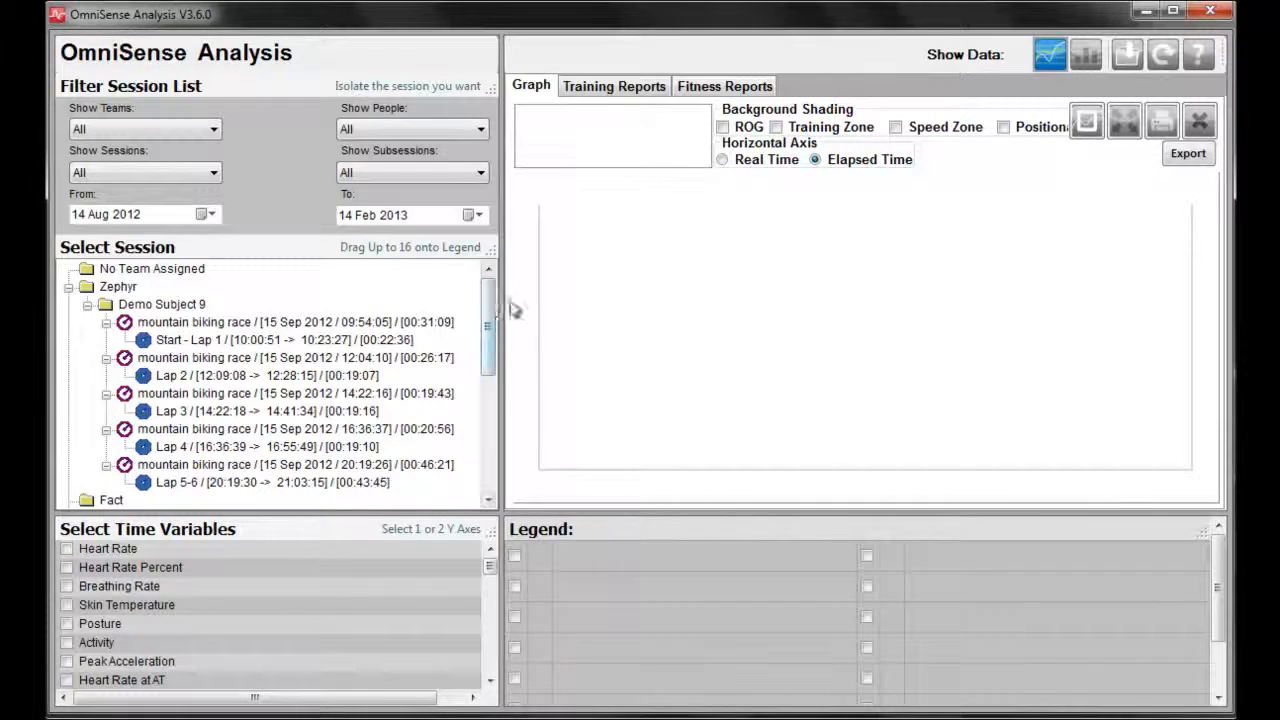
# Keep the people and session-type filters showing all subjects and all session types
pyautogui.scroll(-3)
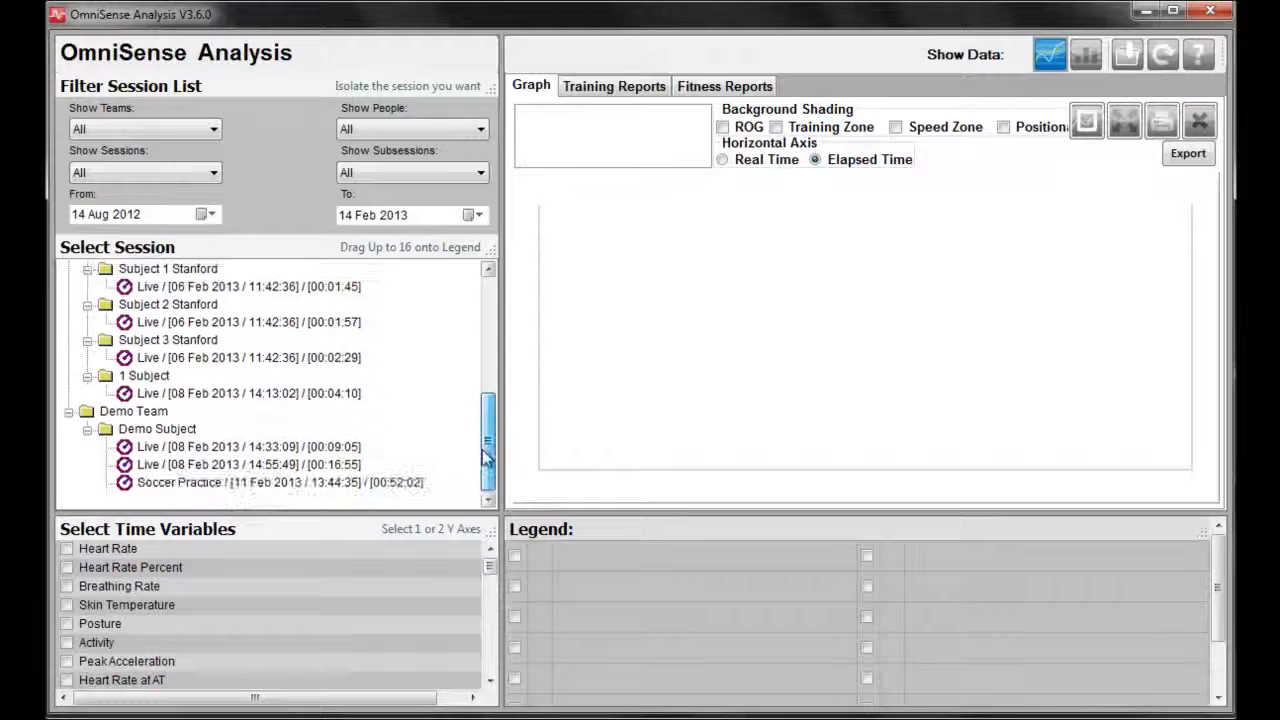
pyautogui.scroll(3)
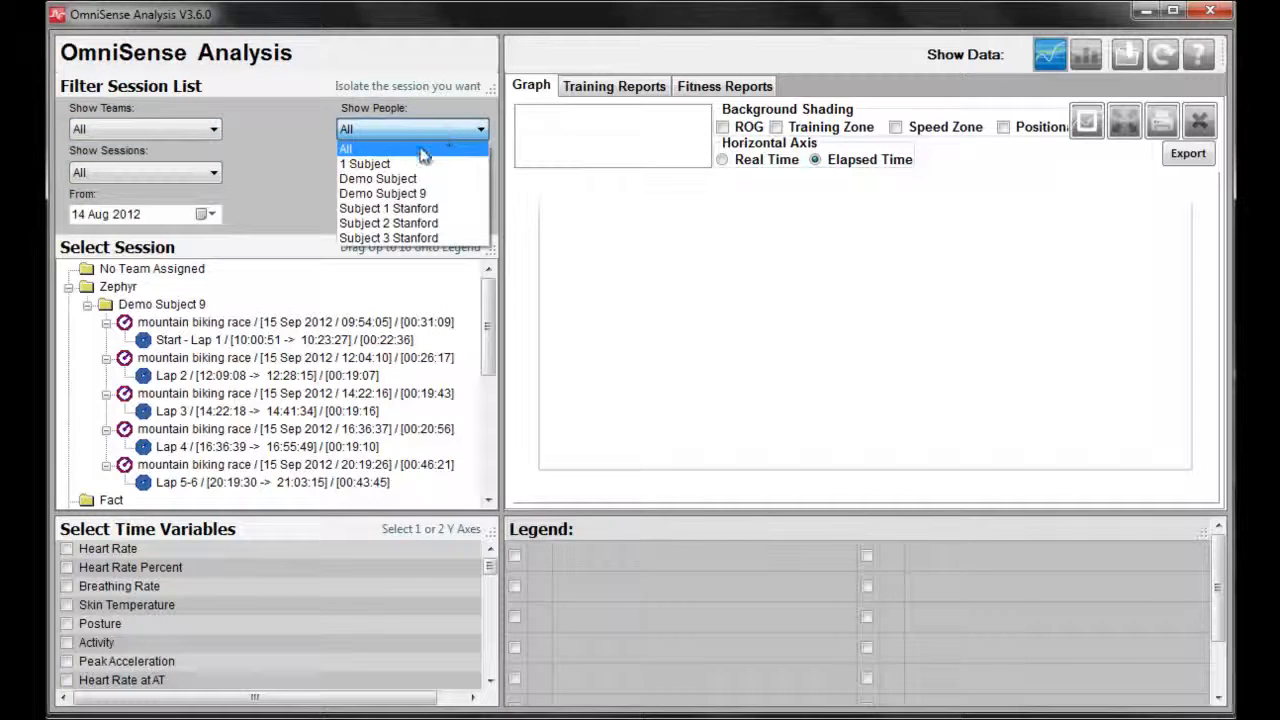
pyautogui.click(346, 148)
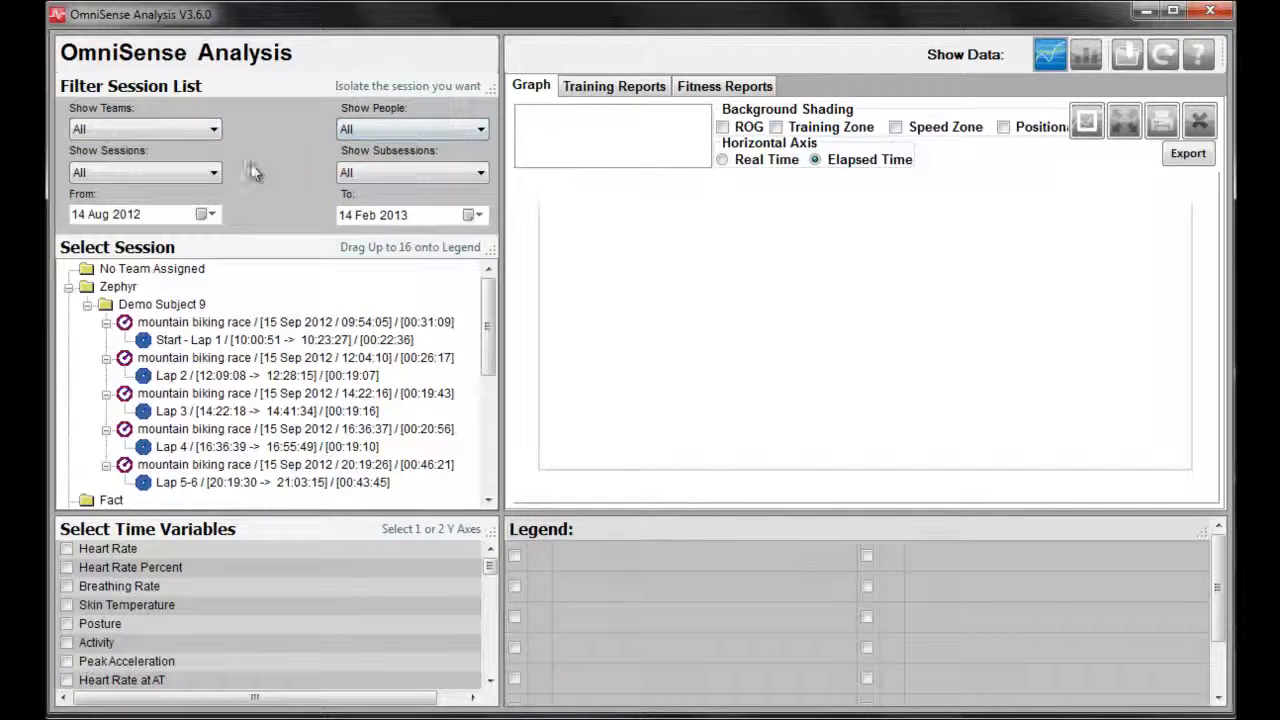
pyautogui.click(144, 172)
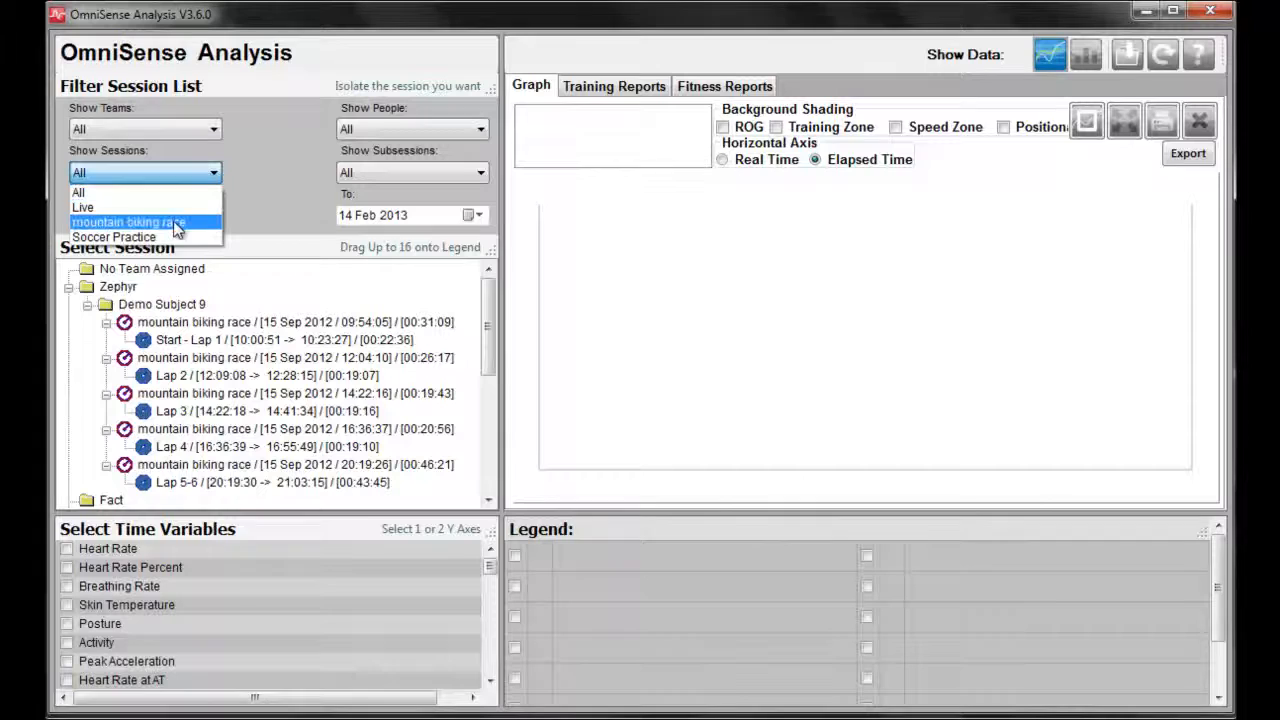
pyautogui.click(128, 220)
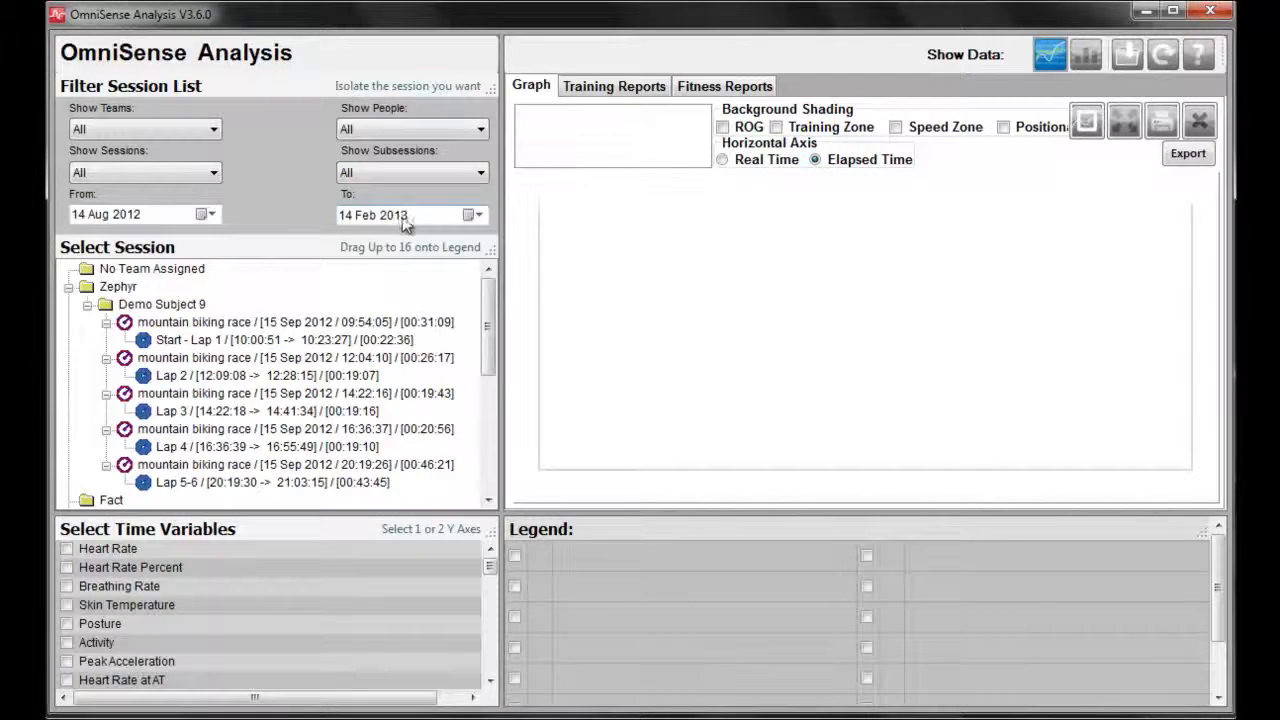
pyautogui.moveTo(310, 392)
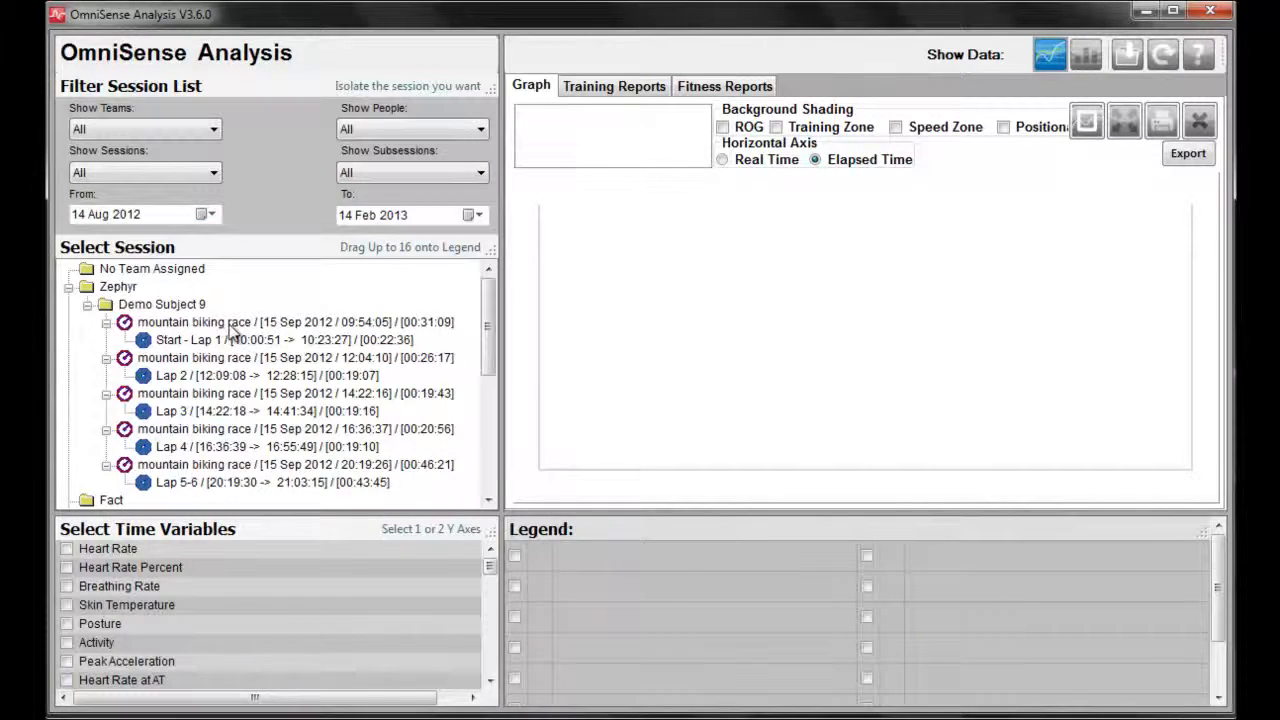
# Drag Demo Subject 2's Soccer Practice session from 22 Mar 2012 into the legend
pyautogui.click(294, 322)
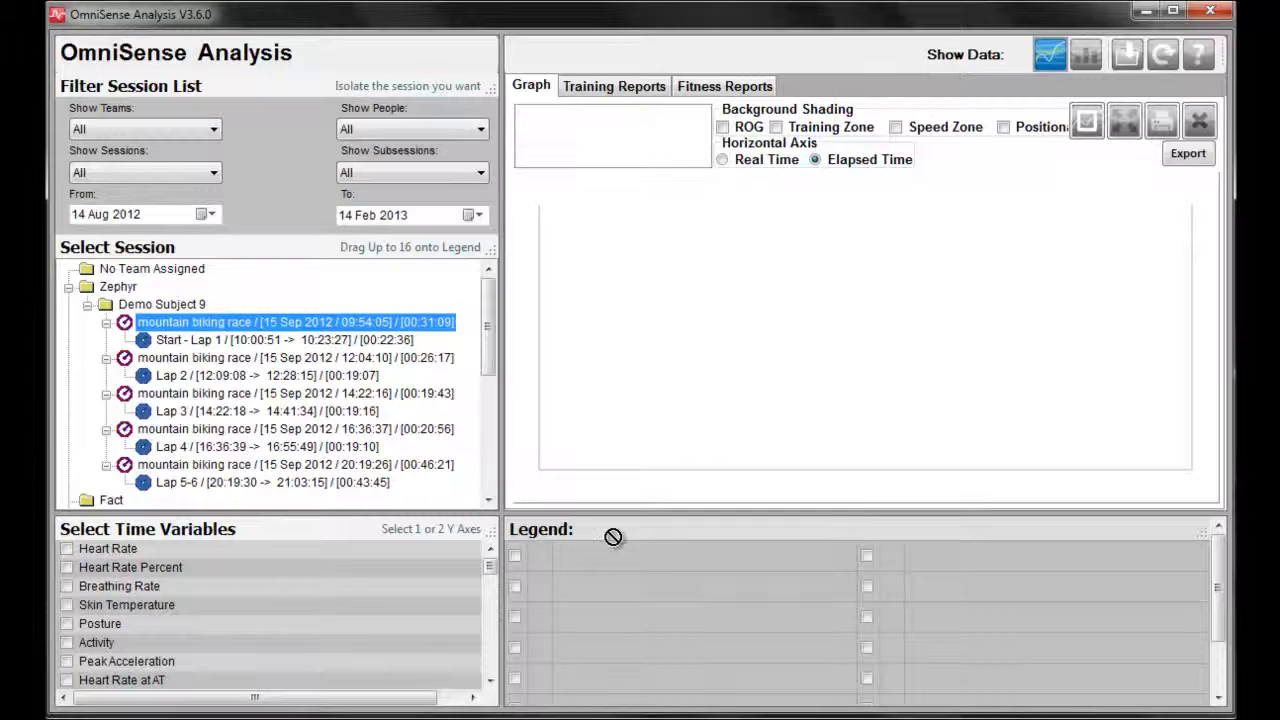
pyautogui.moveTo(296, 322); pyautogui.dragTo(700, 556)
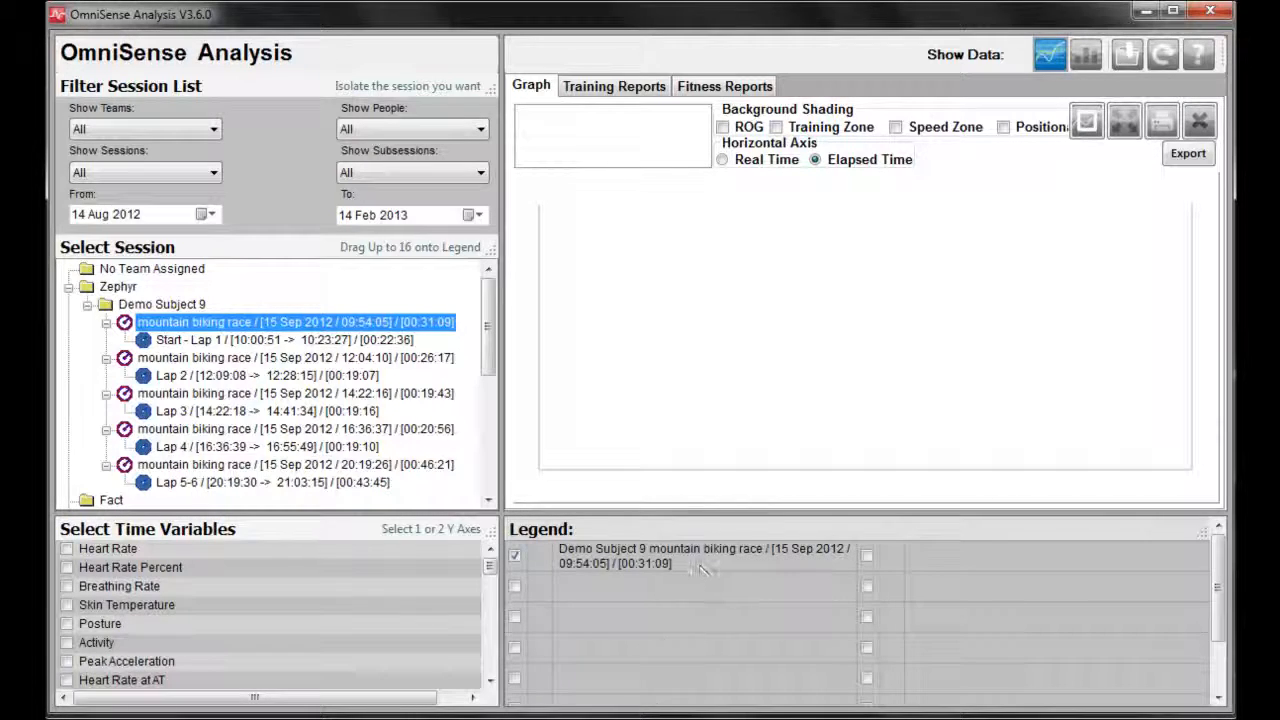
pyautogui.moveTo(416, 610)
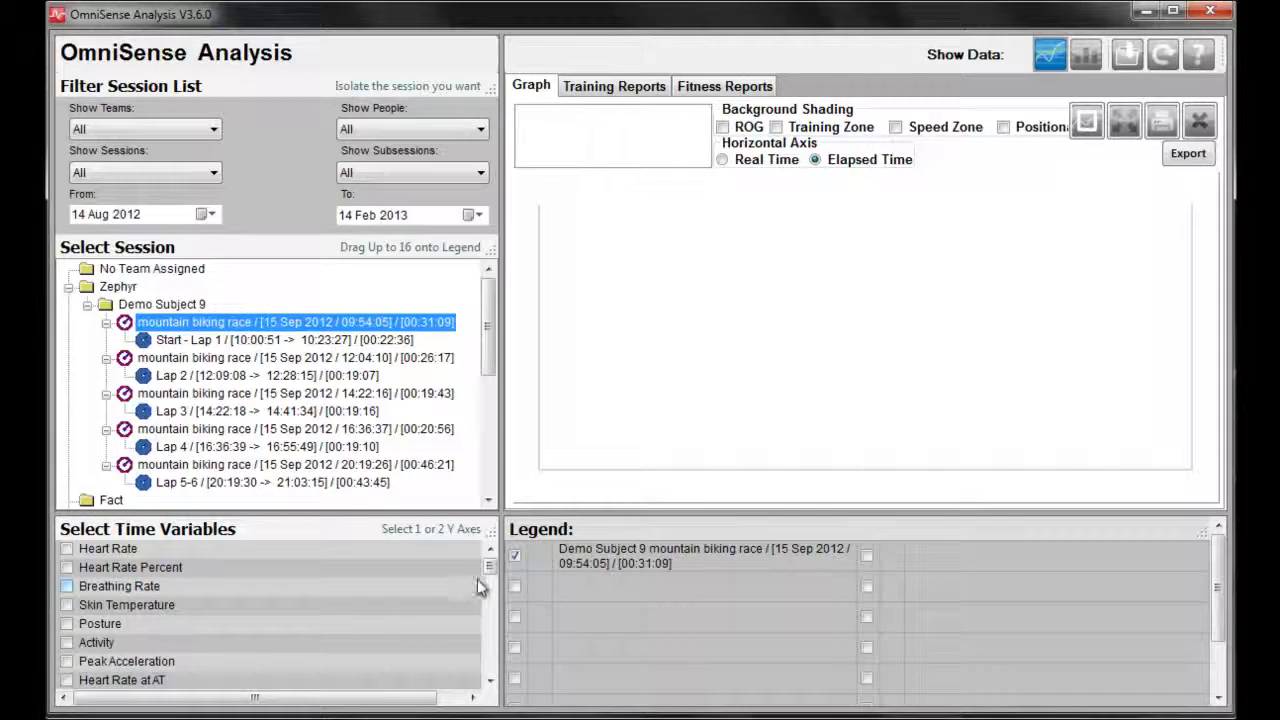
pyautogui.scroll(-3)
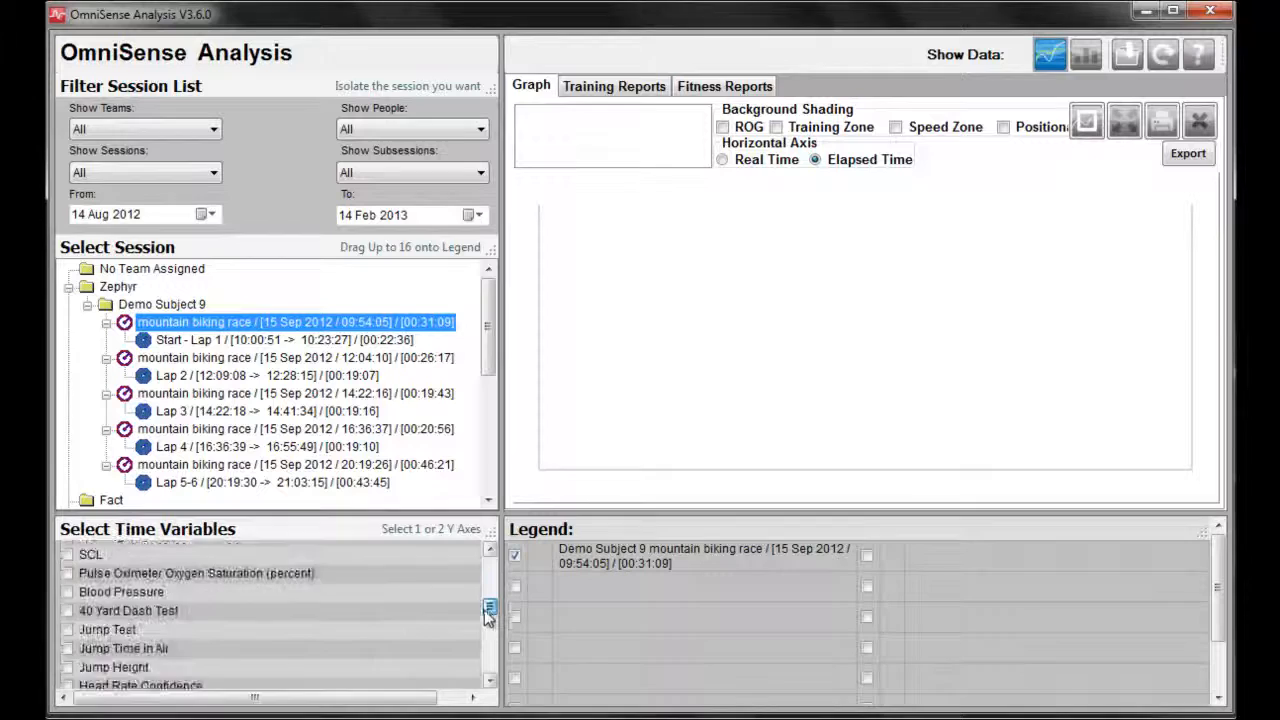
pyautogui.scroll(-3)
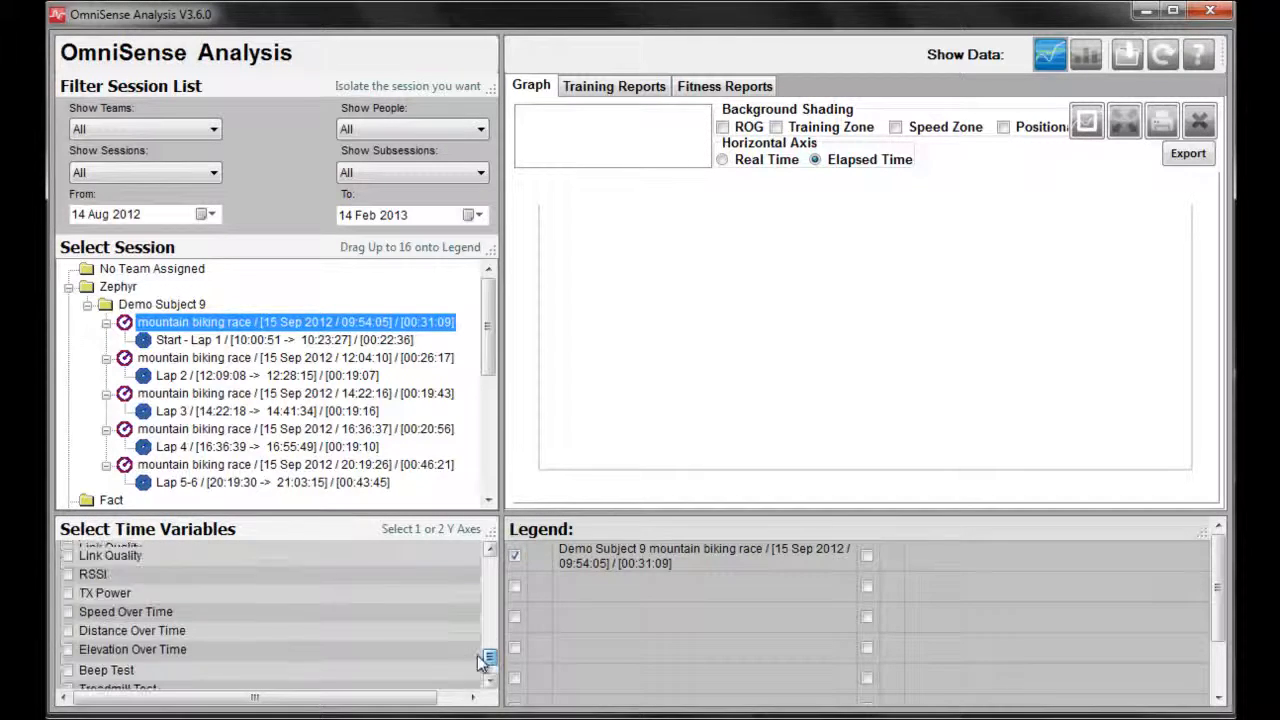
pyautogui.scroll(3)
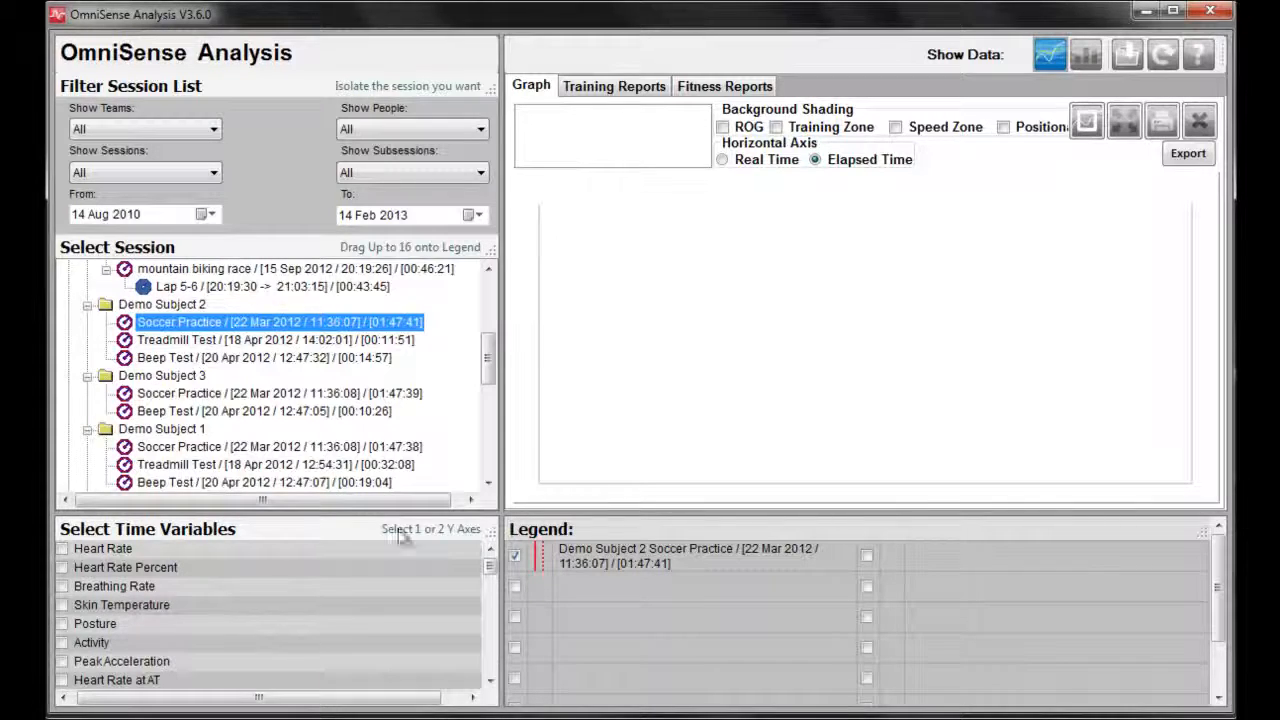
# Plot Heart Rate and Heart Rate Percent over elapsed time for the soccer practice session
pyautogui.click(62, 548)
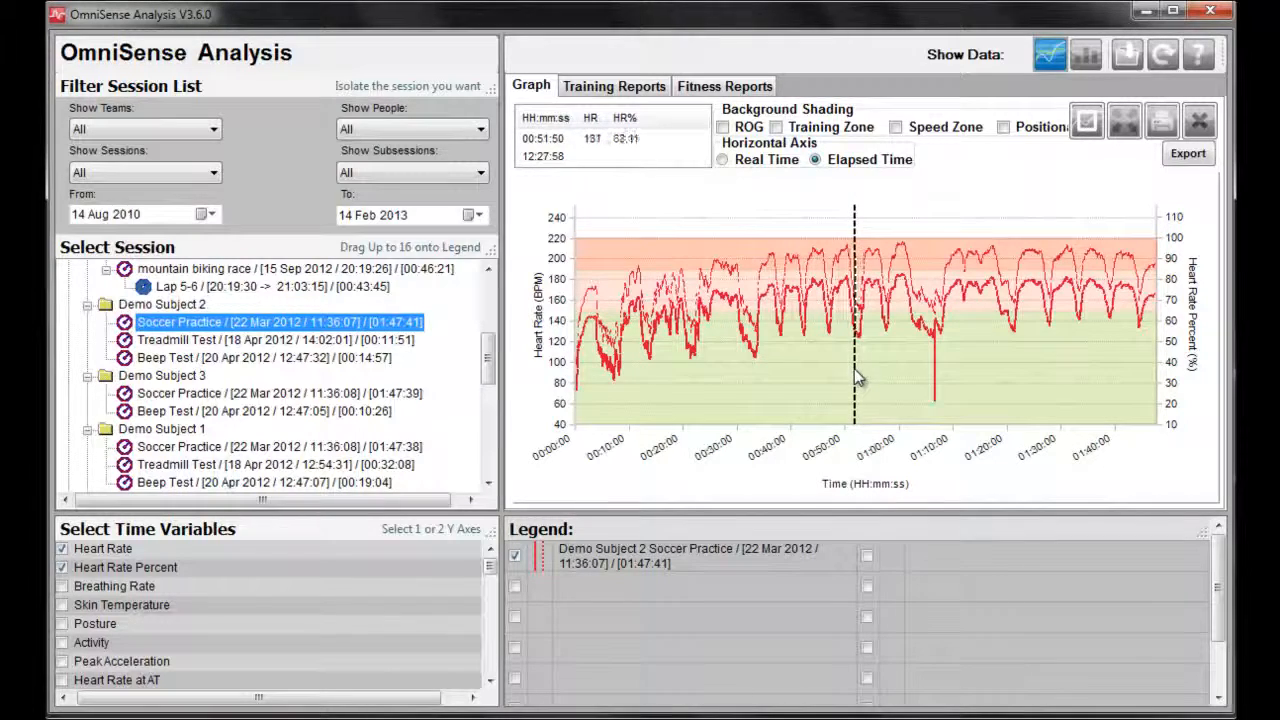
pyautogui.moveTo(844, 380)
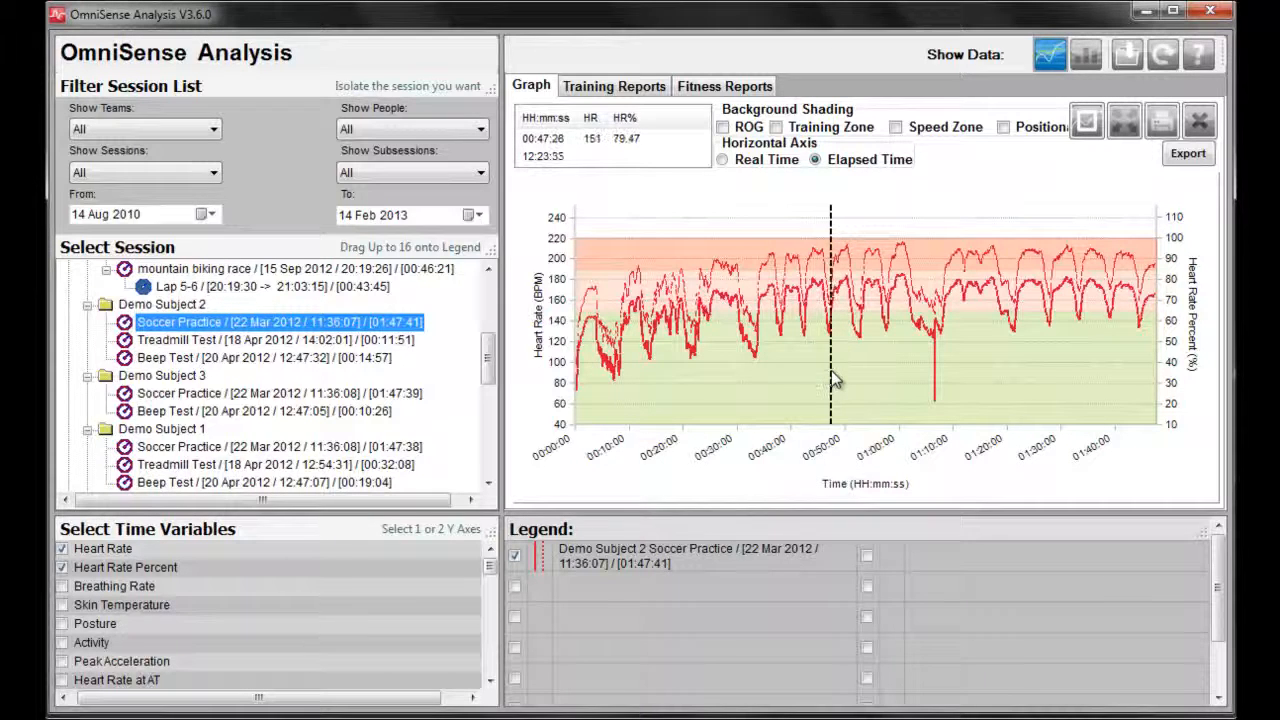
pyautogui.moveTo(590, 170)
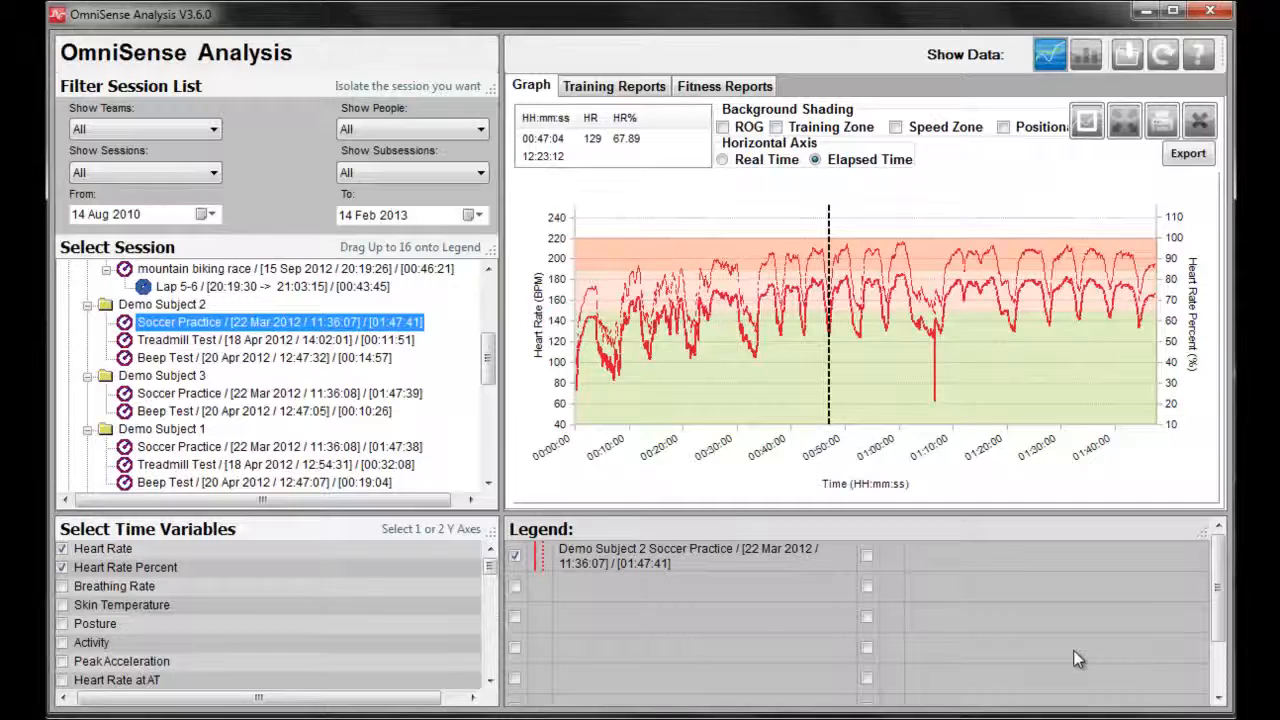
pyautogui.moveTo(602, 598)
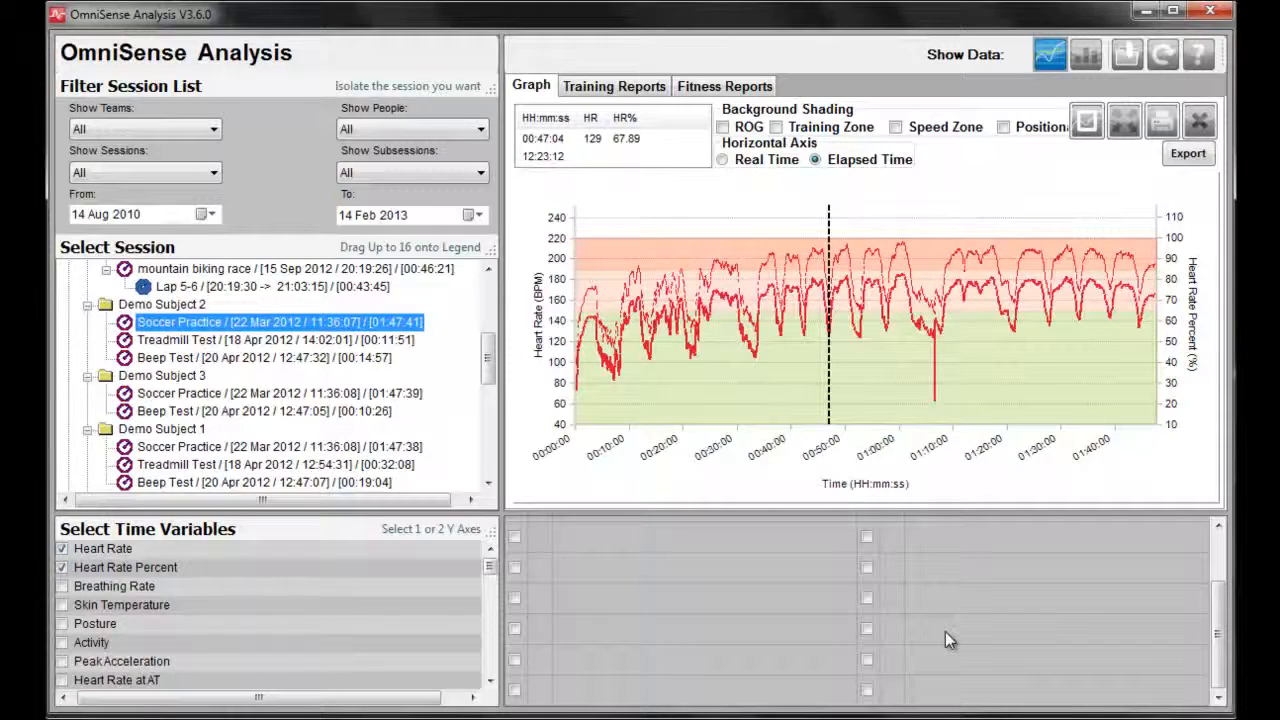
pyautogui.moveTo(964, 638)
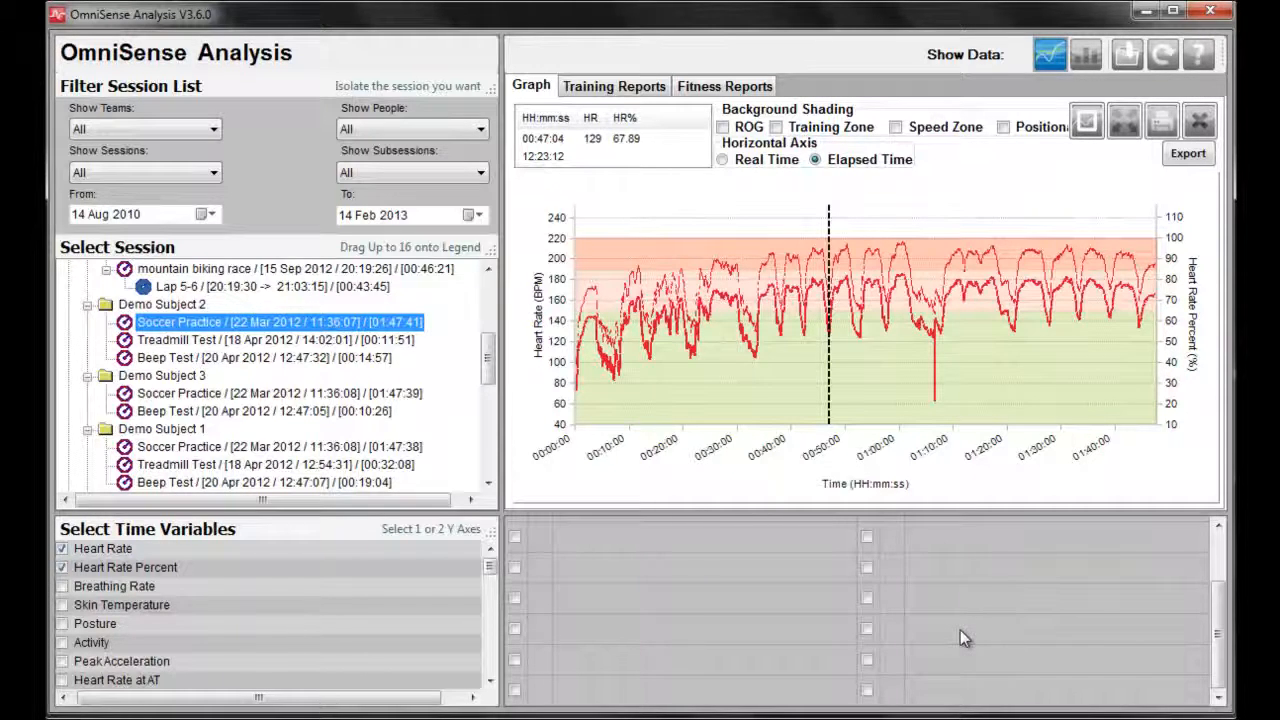
pyautogui.moveTo(1216, 640)
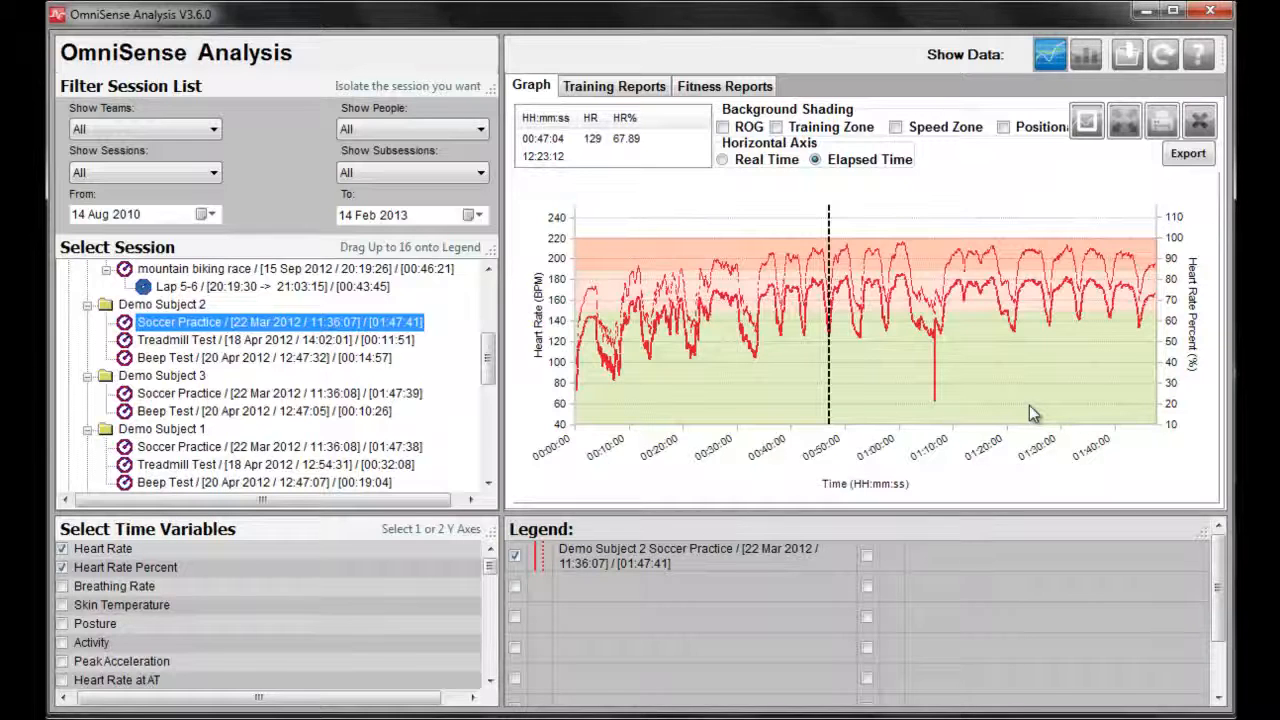
pyautogui.moveTo(856, 264)
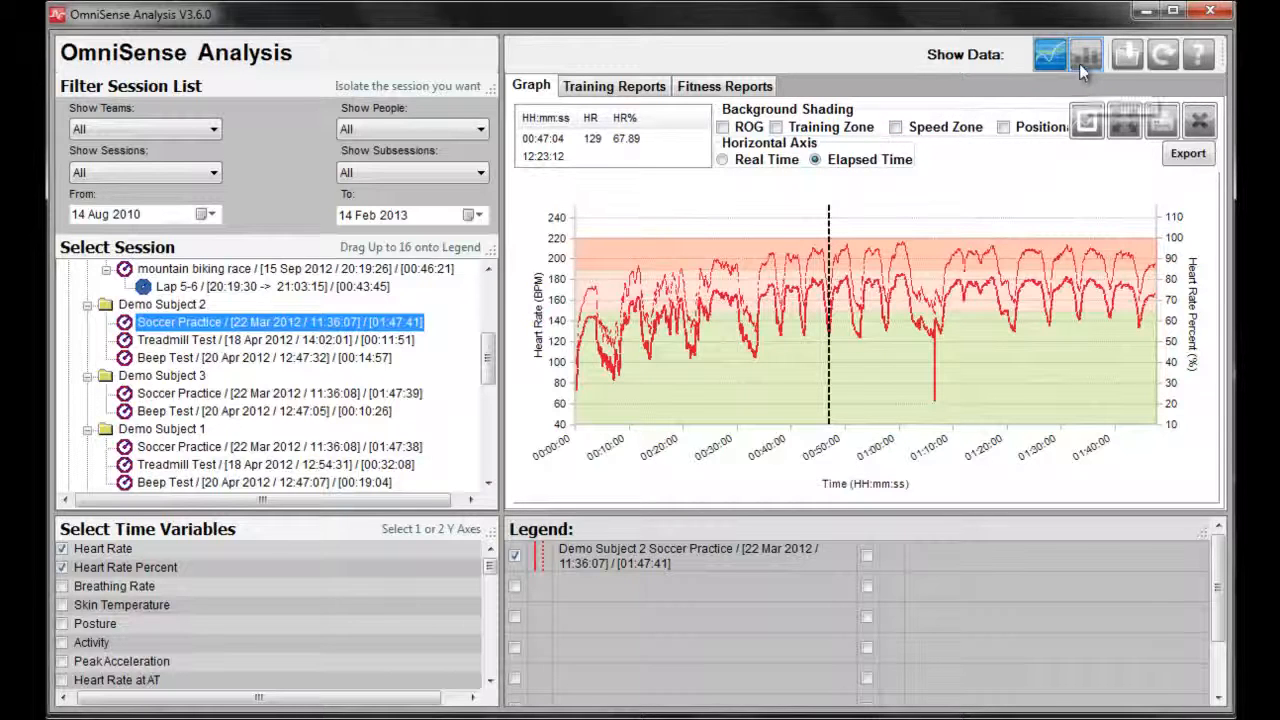
pyautogui.moveTo(1084, 56)
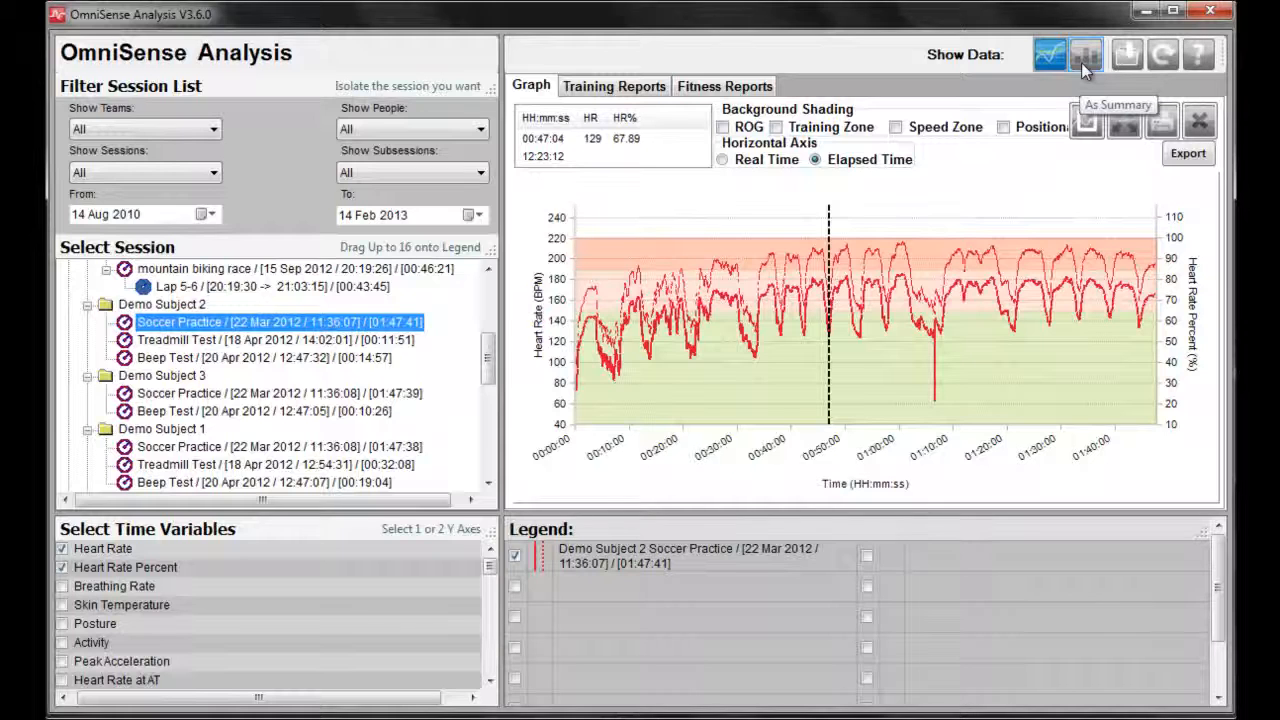
# Switch to As Summary and chart the session's Max (186) and Average (164) heart rate as bars
pyautogui.click(1084, 56)
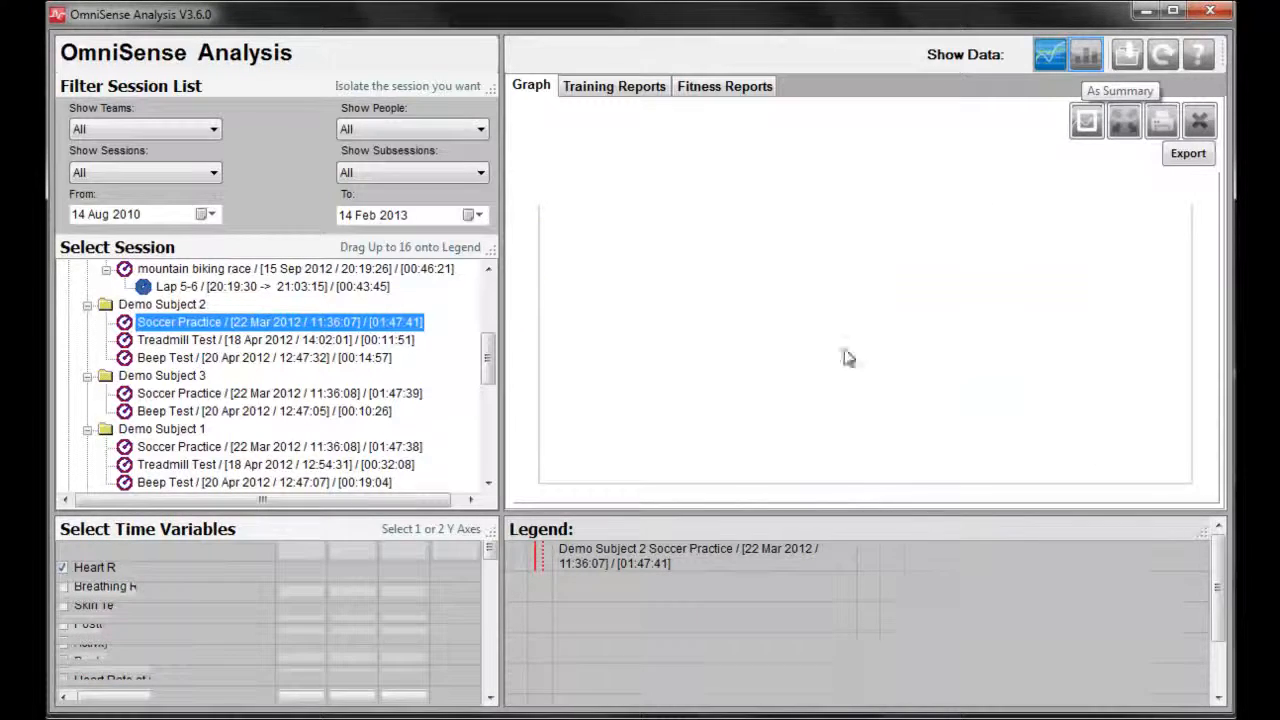
pyautogui.click(1084, 54)
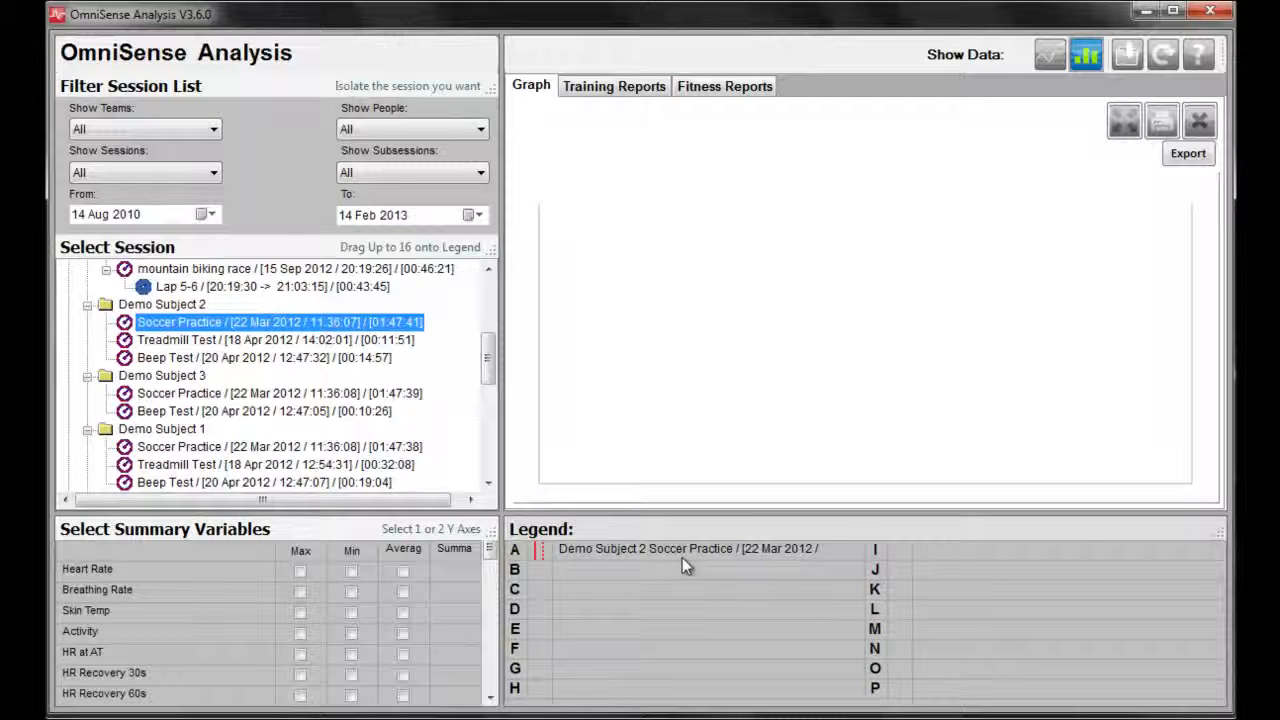
pyautogui.moveTo(264, 580)
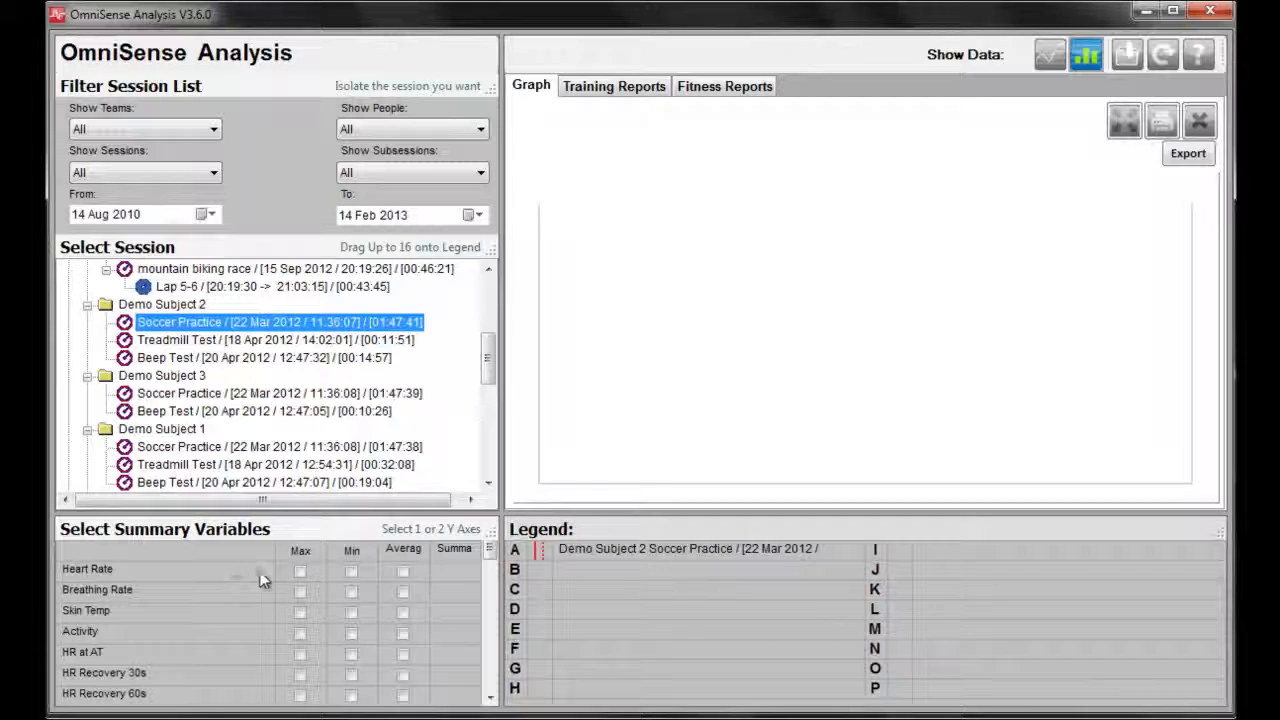
pyautogui.click(700, 548)
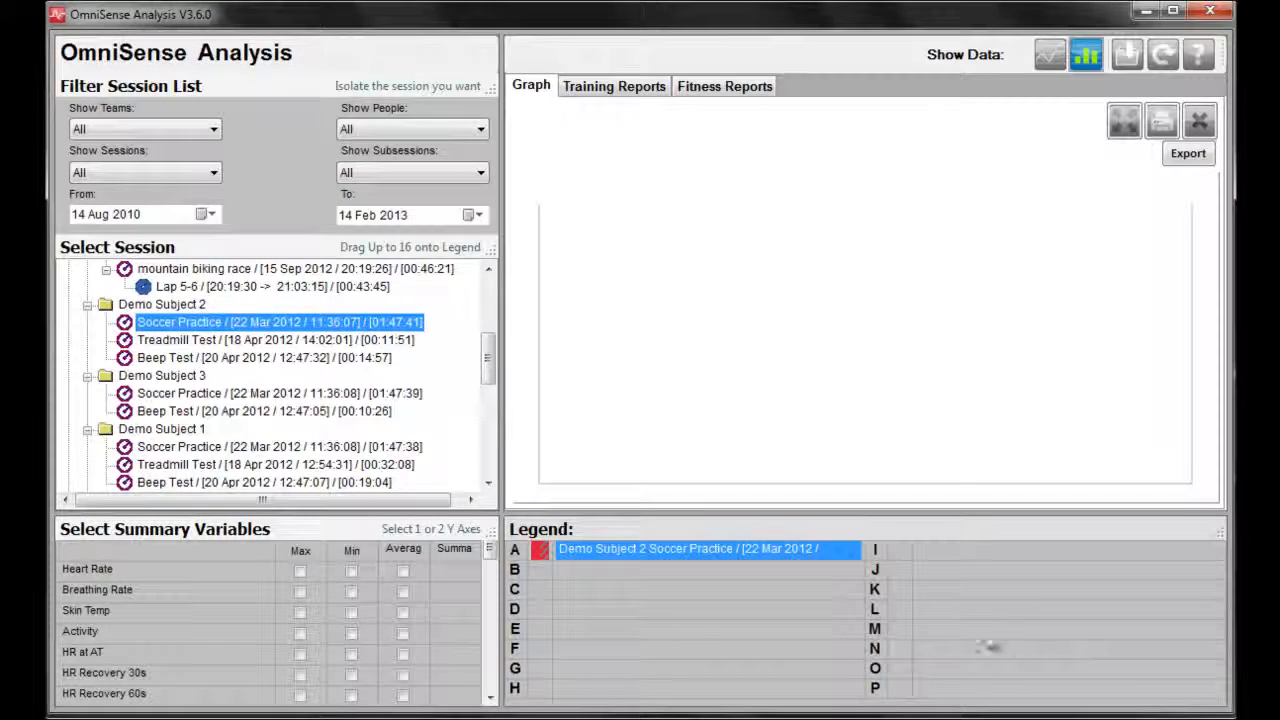
pyautogui.click(300, 570)
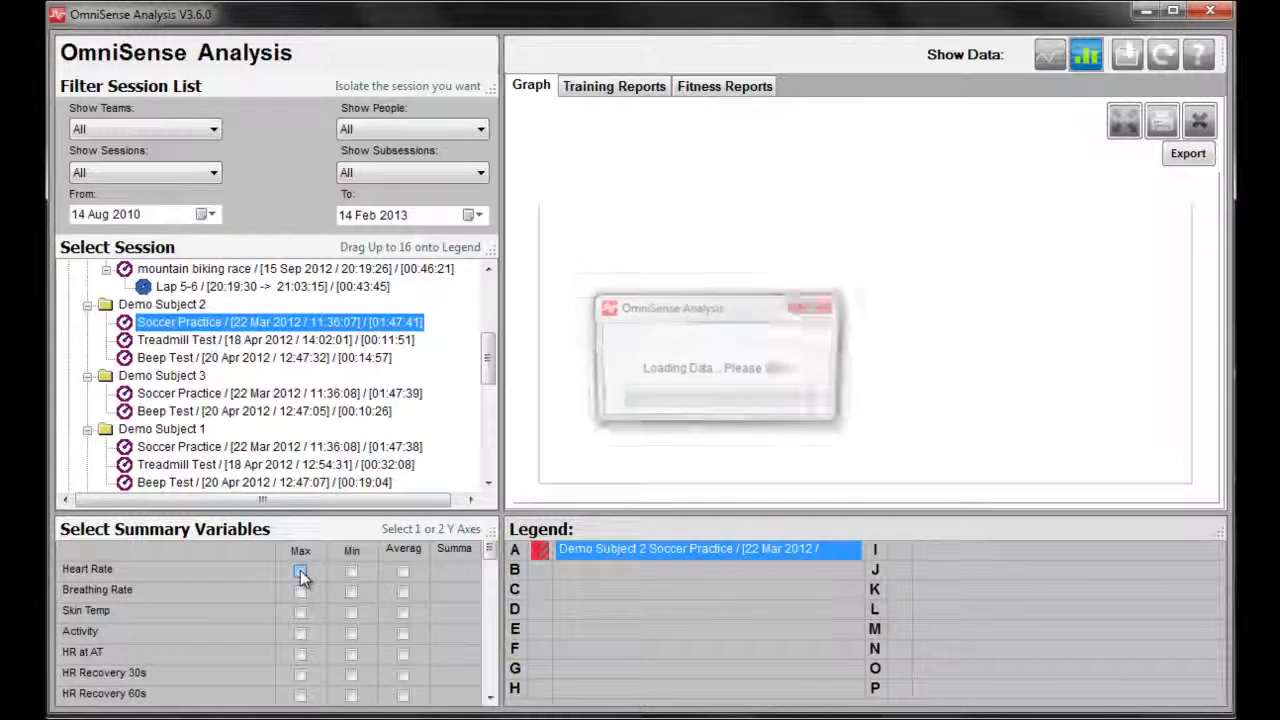
pyautogui.click(402, 570)
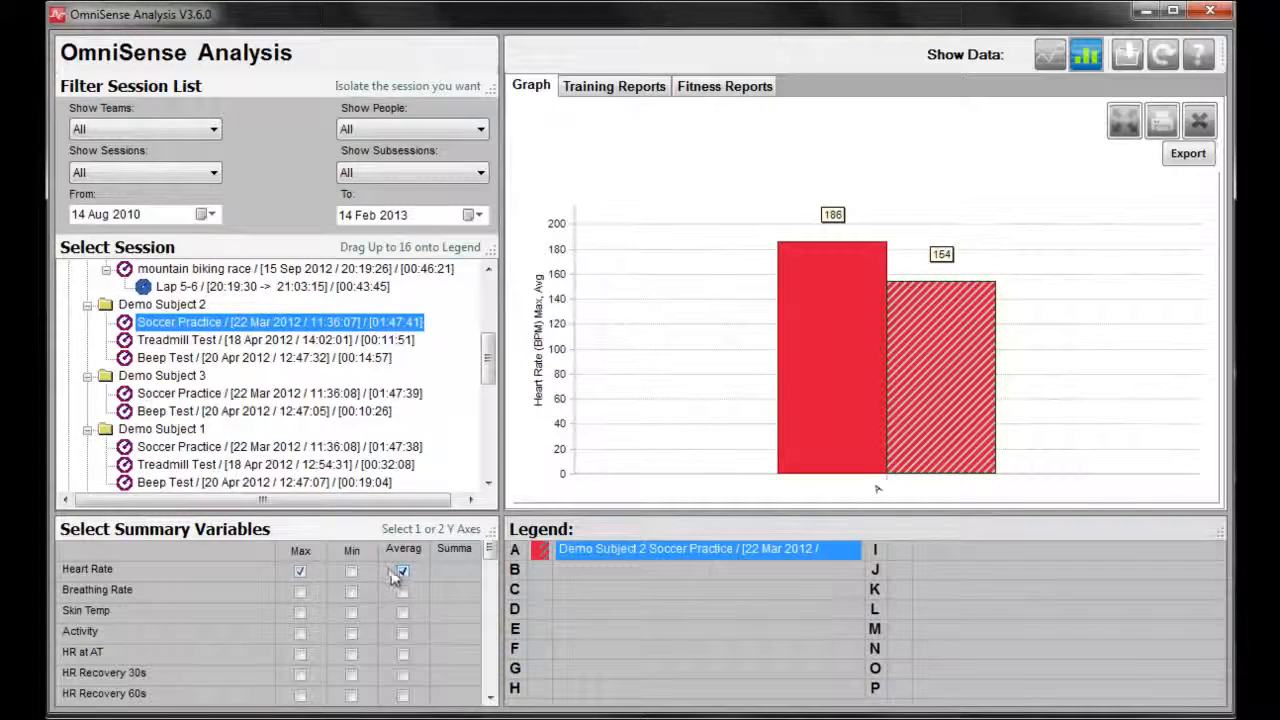